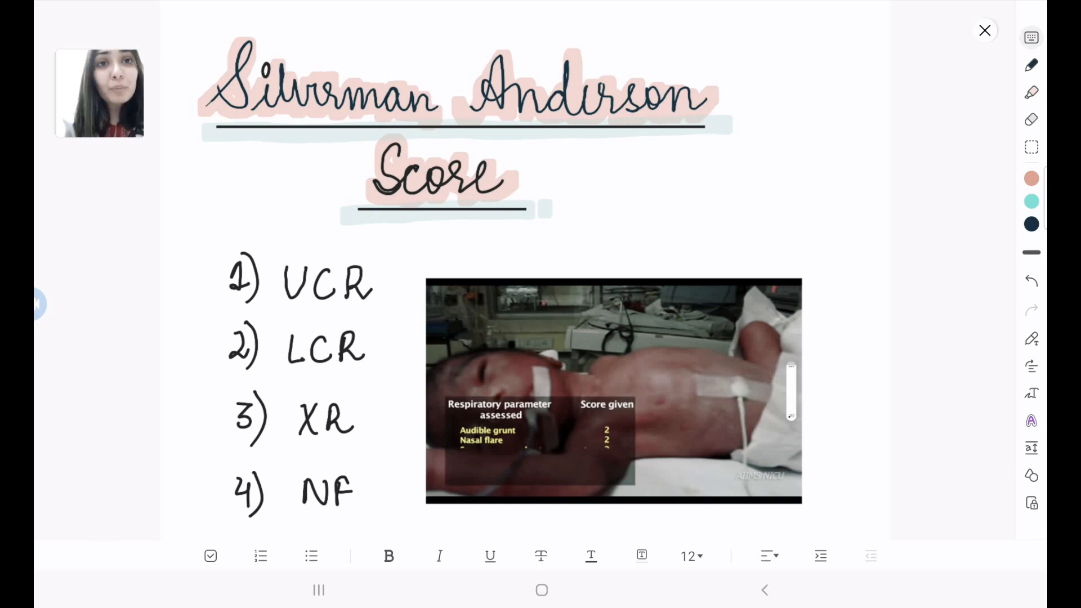
{"action": "scroll", "scroll_direction": "down", "scroll_amount": 3}
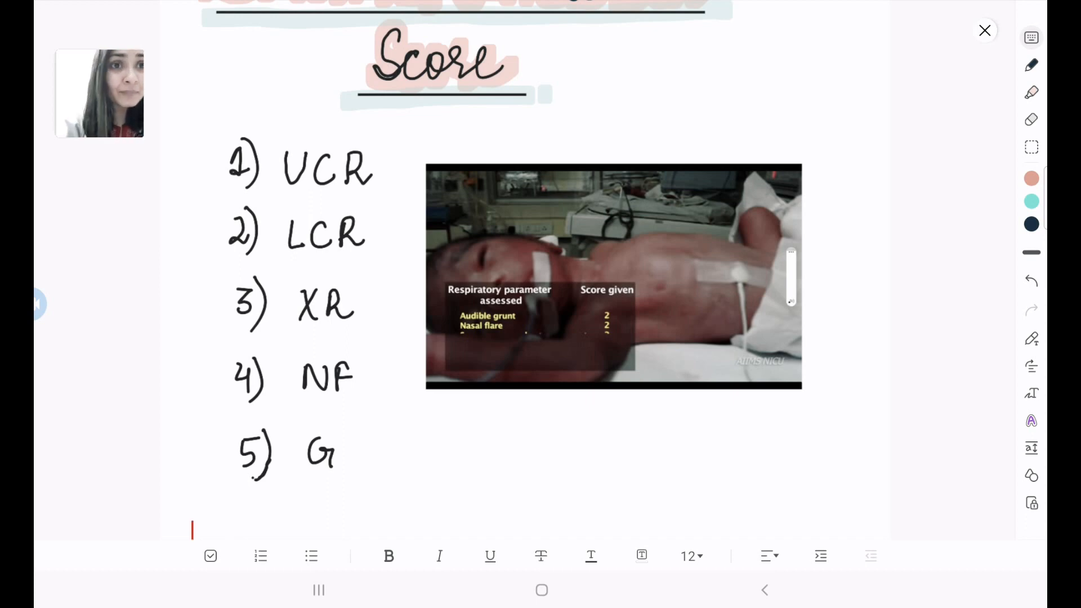
{"action": "scroll", "scroll_direction": "down", "scroll_amount": 3}
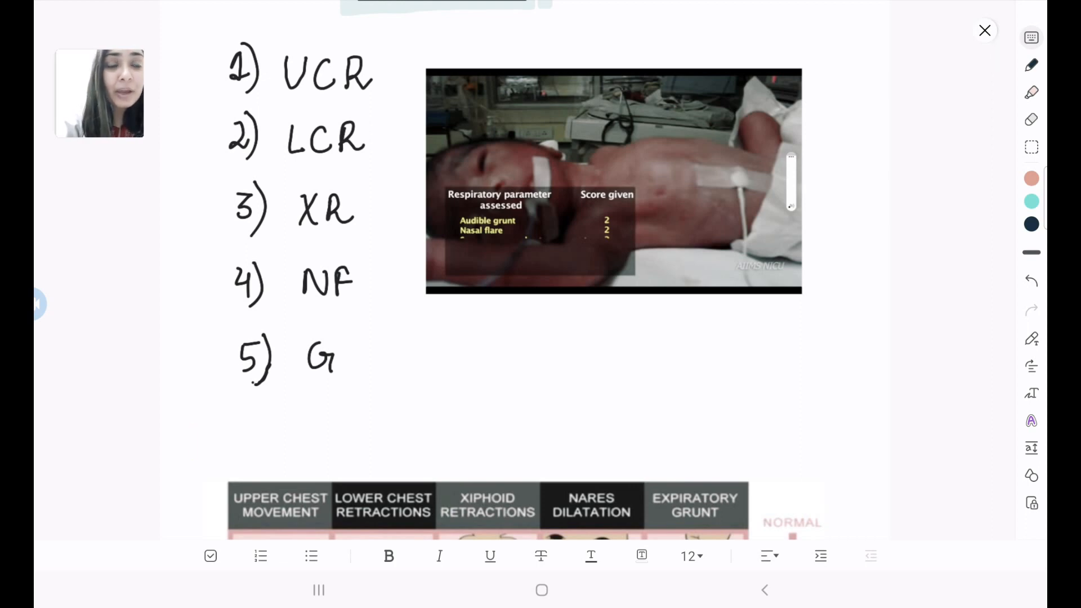
{"action": "left_click", "coordinate": [193, 441]}
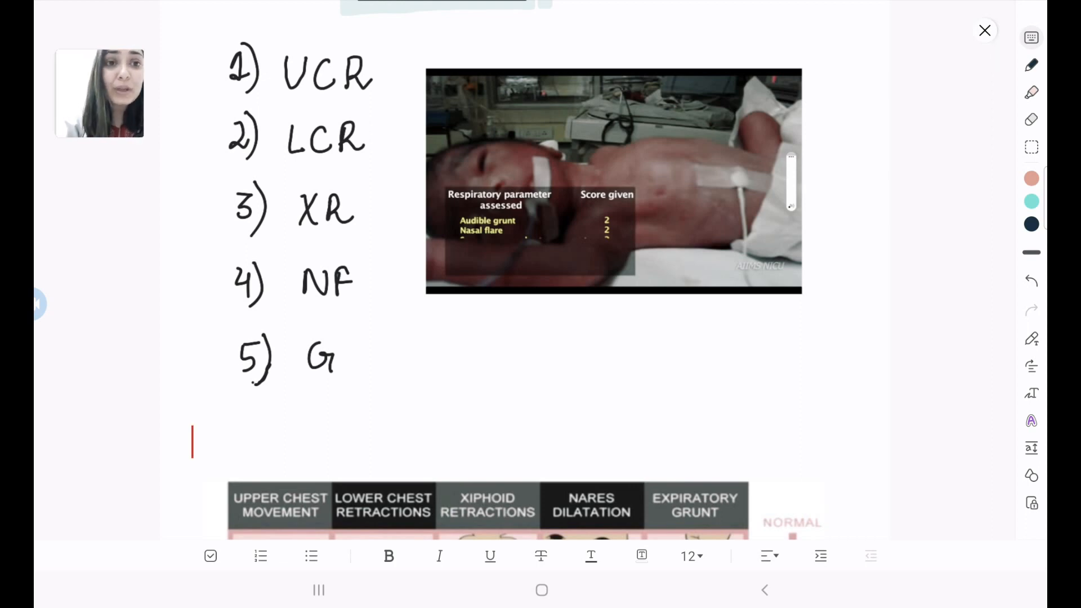
{"action": "scroll", "scroll_direction": "down", "scroll_amount": 3}
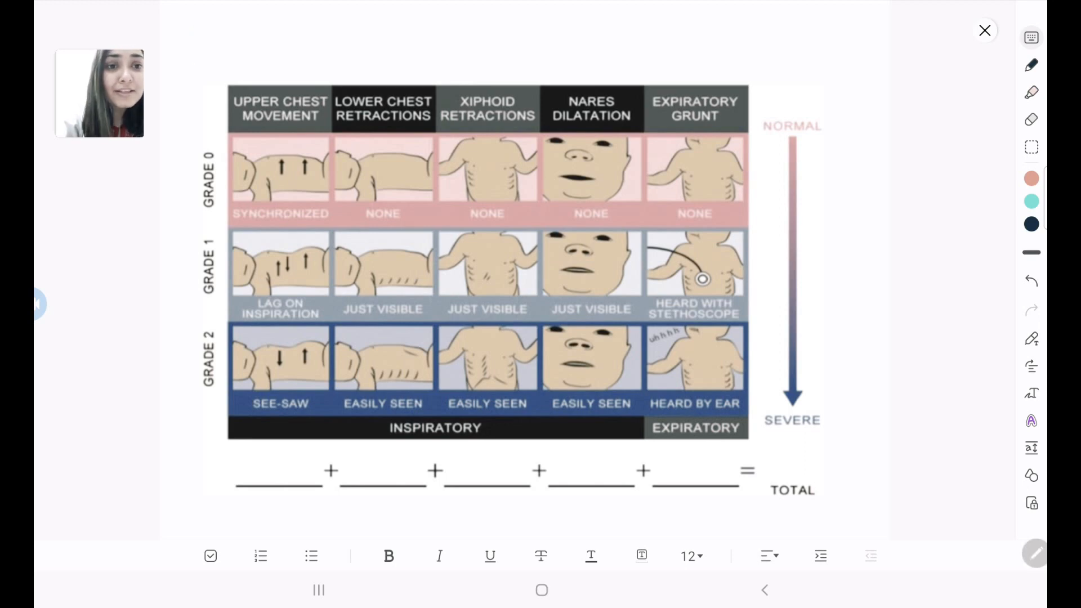
{"action": "left_click", "coordinate": [195, 45]}
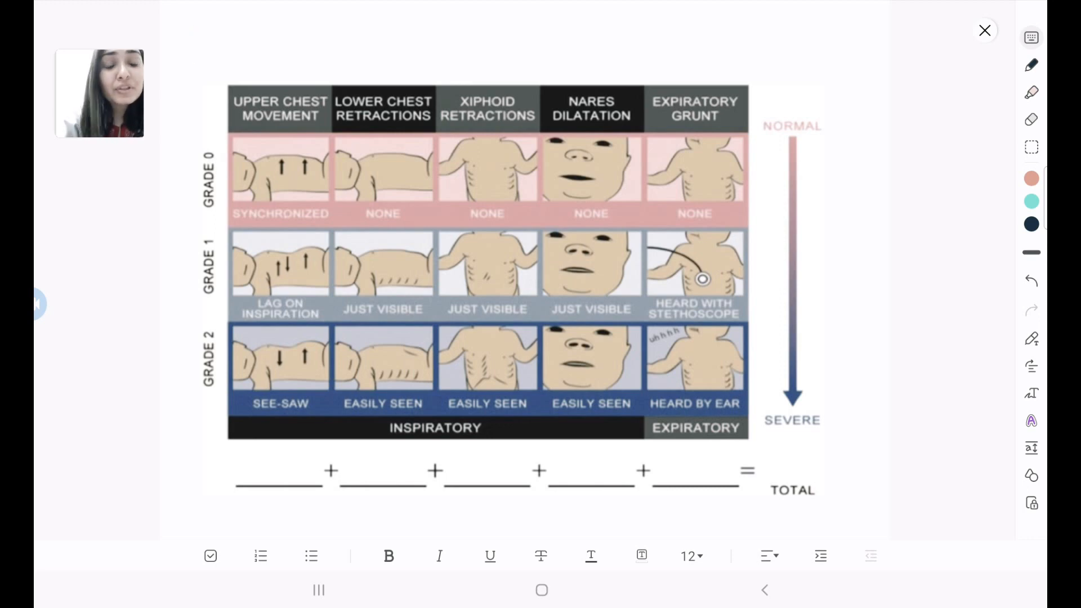
{"action": "left_click", "coordinate": [194, 46]}
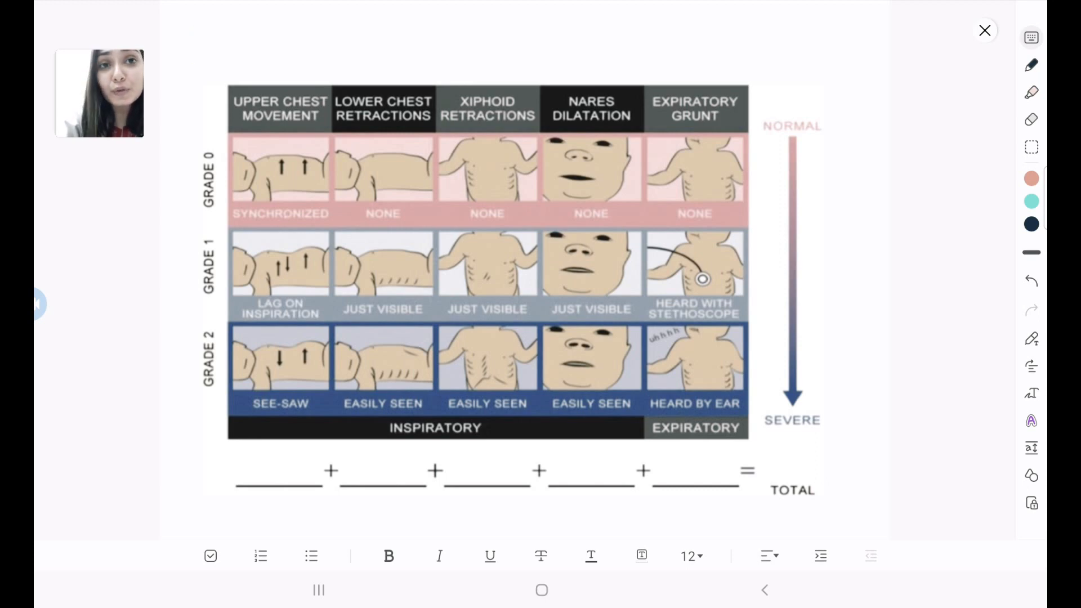
{"action": "left_click", "coordinate": [193, 48]}
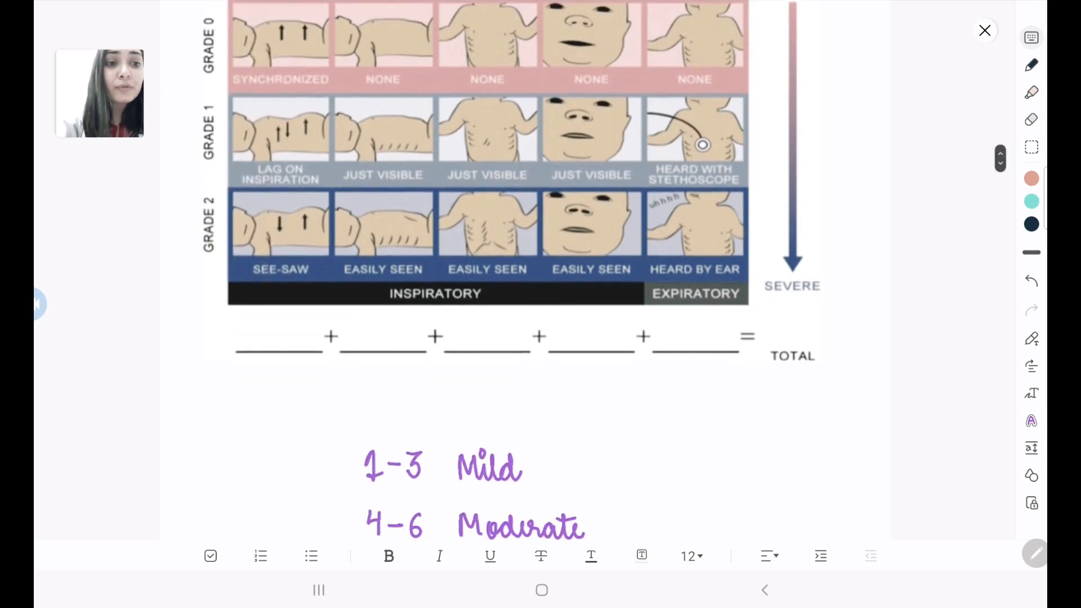
{"action": "scroll", "scroll_direction": "down", "scroll_amount": 3}
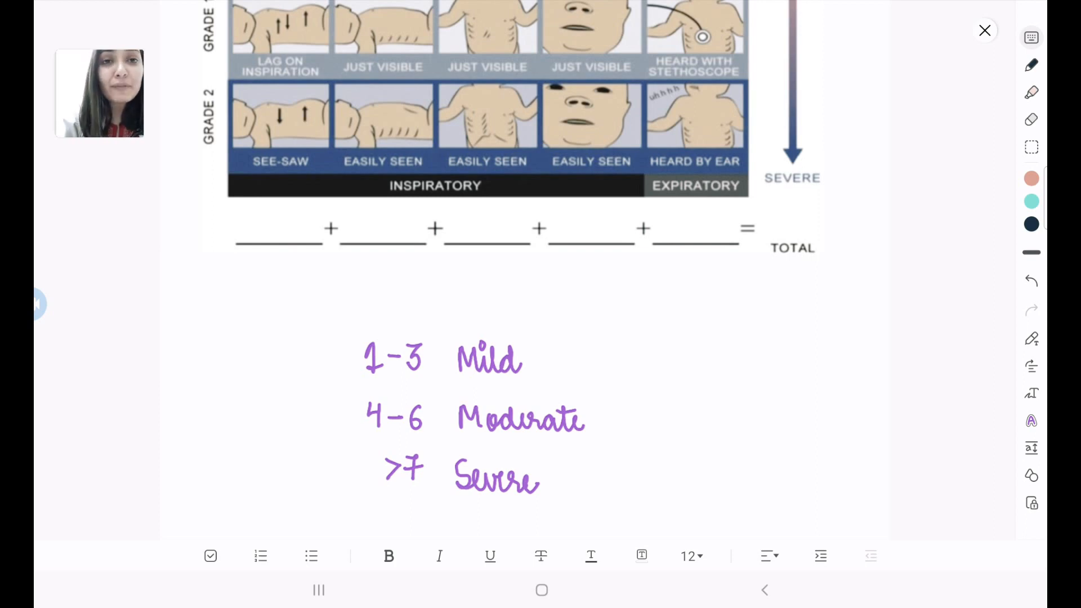
{"action": "scroll", "scroll_direction": "down", "scroll_amount": 3}
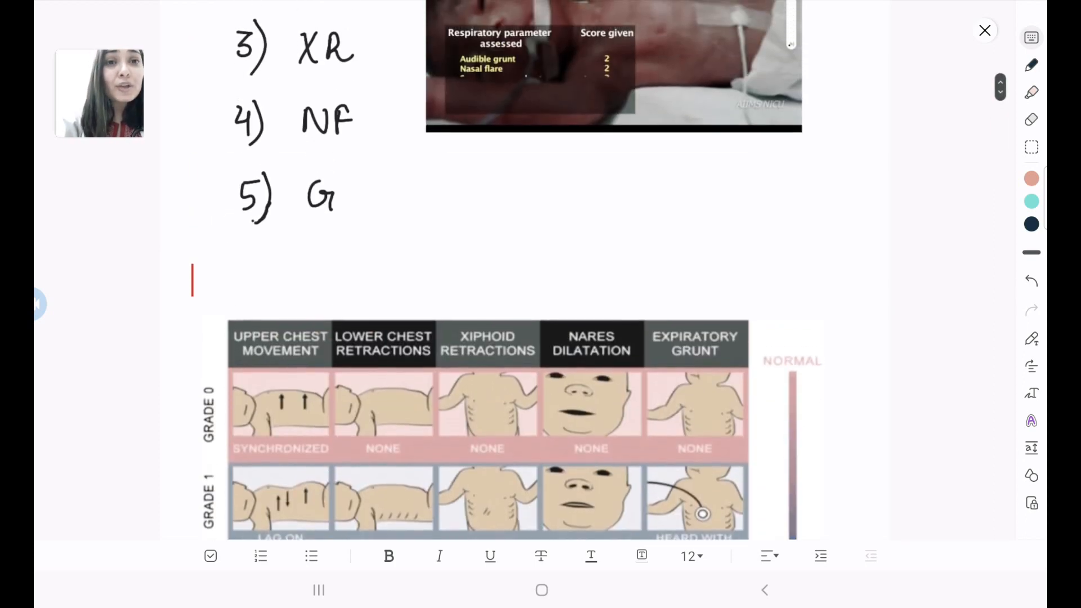
{"action": "scroll", "scroll_direction": "down", "scroll_amount": 3}
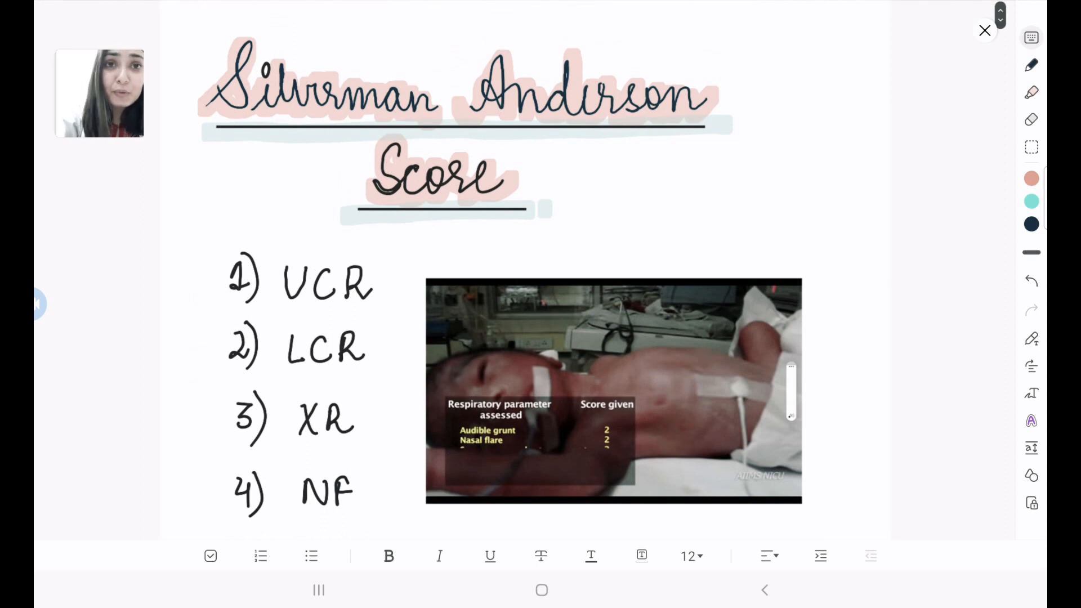